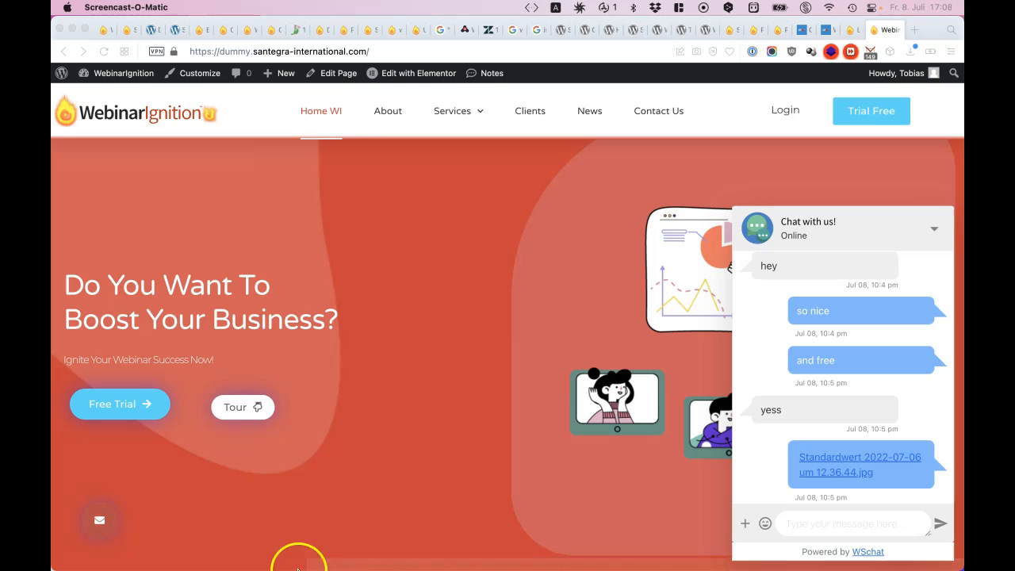
Send 'Use this' from the site's chat widget
text(Use)
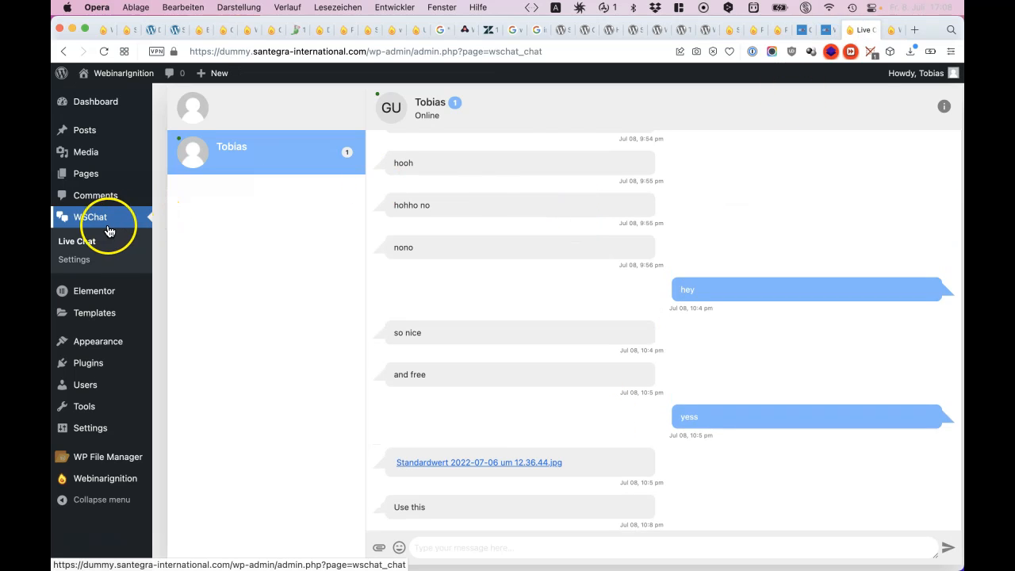
Check WSChat Settings, keeping 'bell' as the alert tone, and return to Live Chat
click(73, 259)
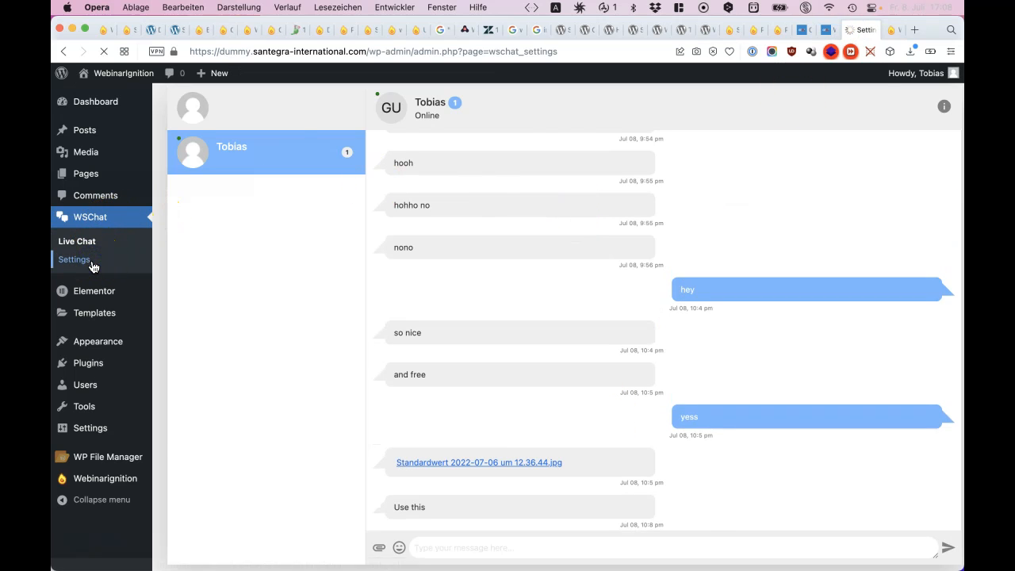
click(74, 260)
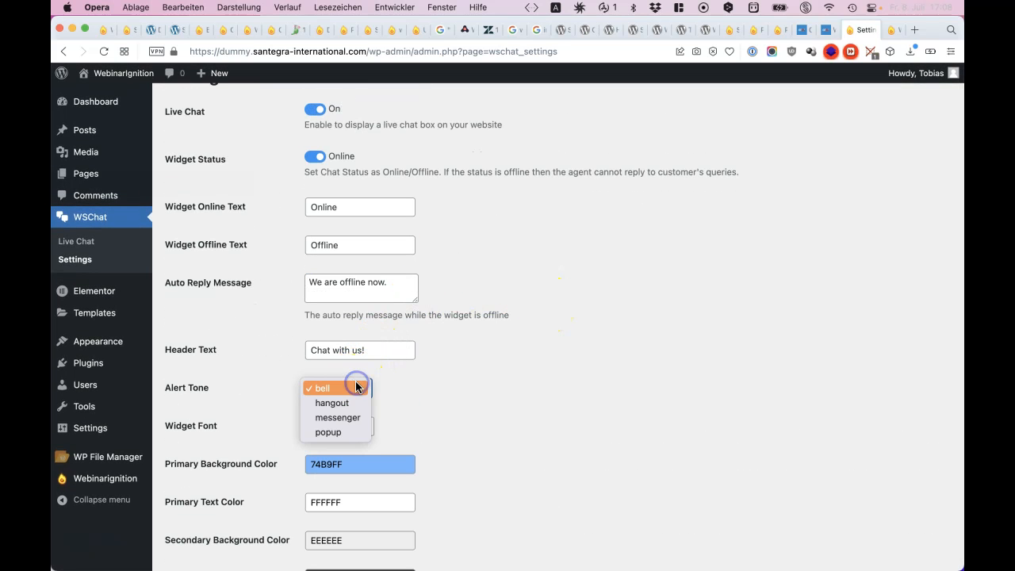
mouse_move(431, 382)
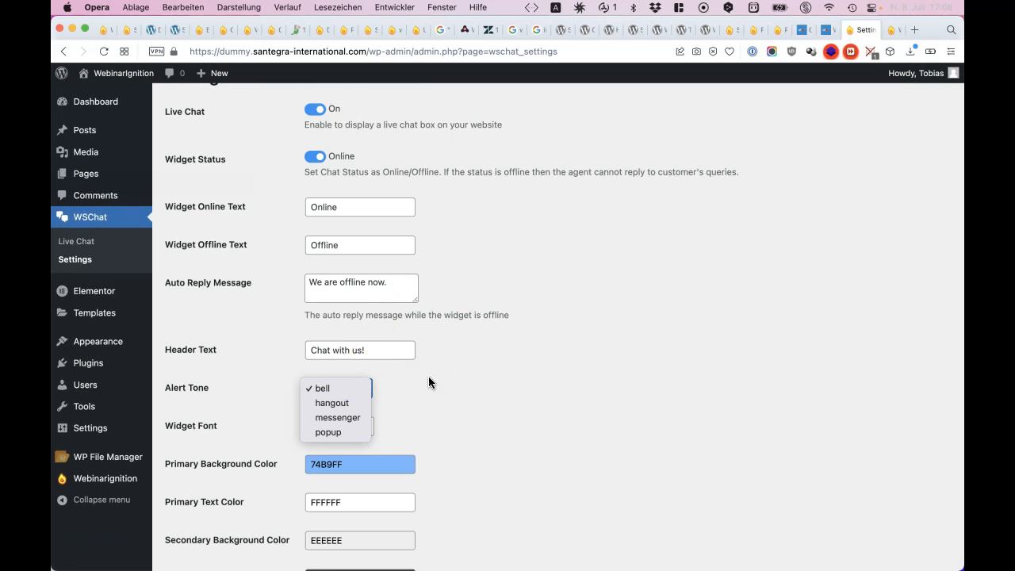
click(320, 387)
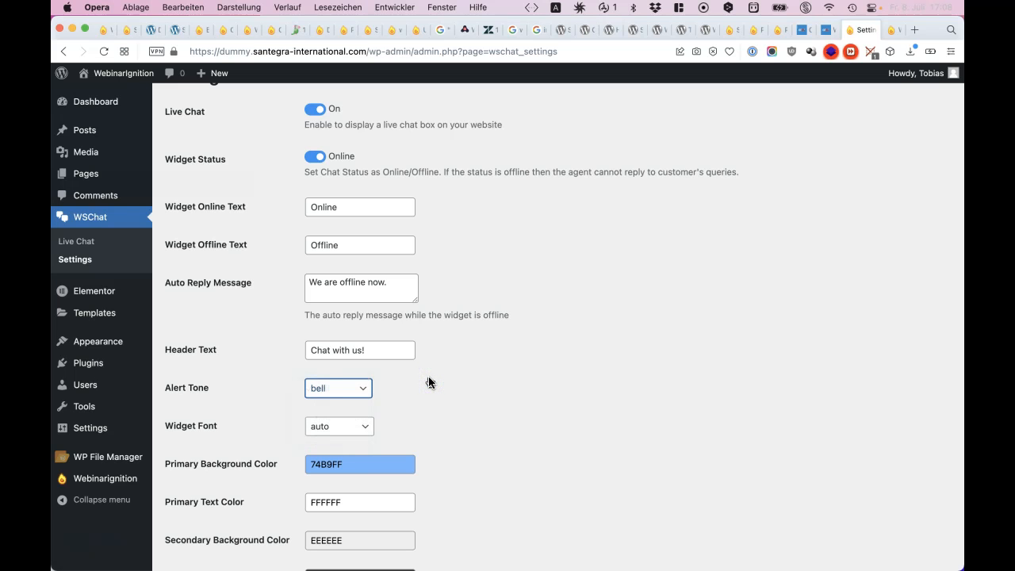
scroll(down, 3)
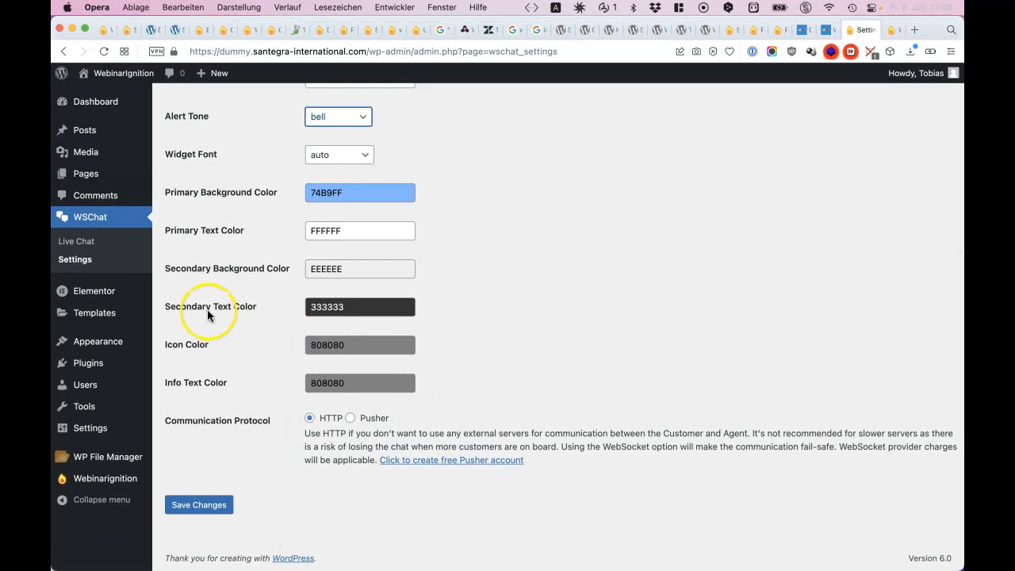
click(75, 241)
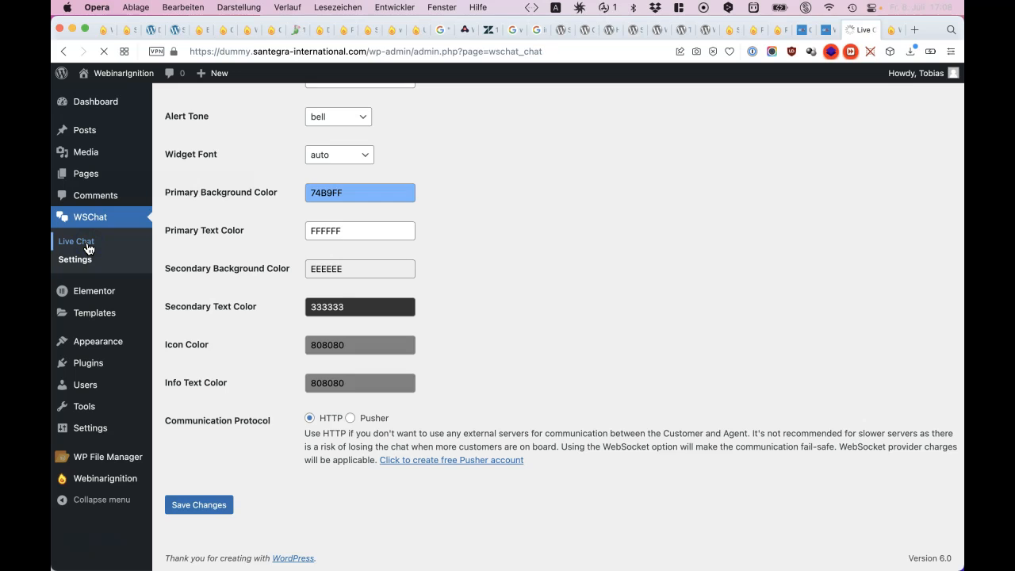
Focus the reply field and scroll through the visitor's conversation and image link
click(76, 241)
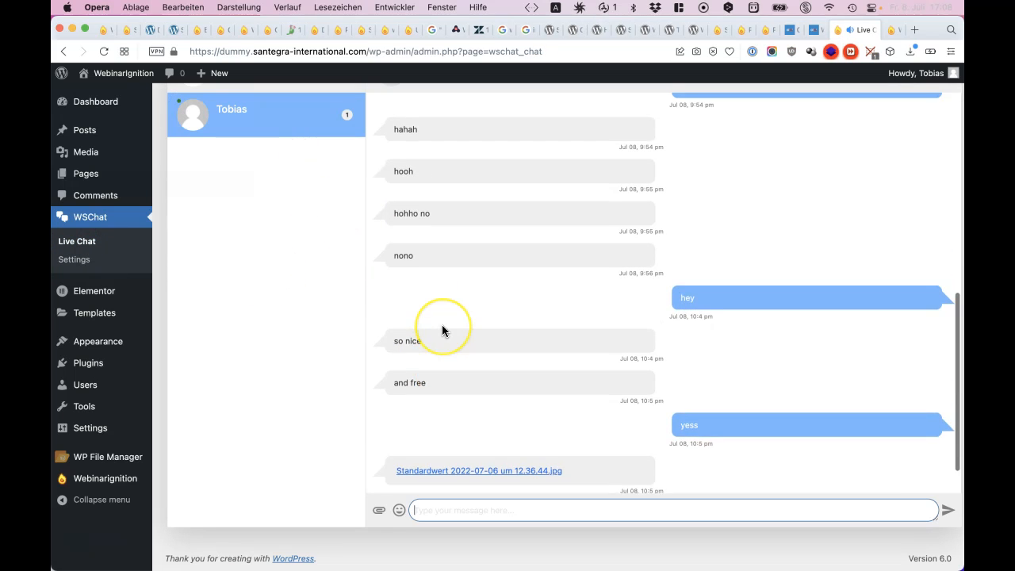
scroll(down, 3)
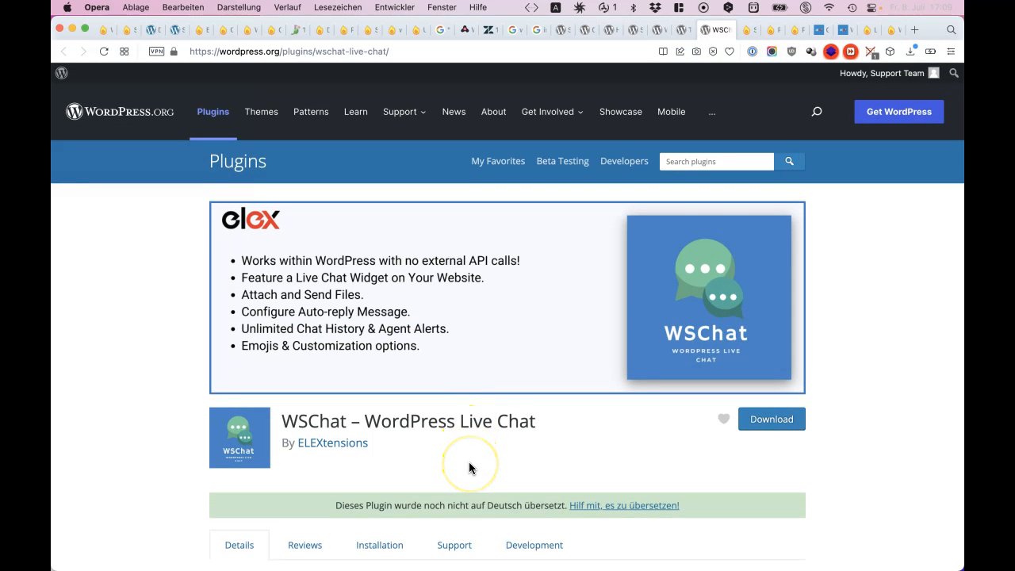
Scroll through the WSChat plugin page on wordpress.org
scroll(down, 3)
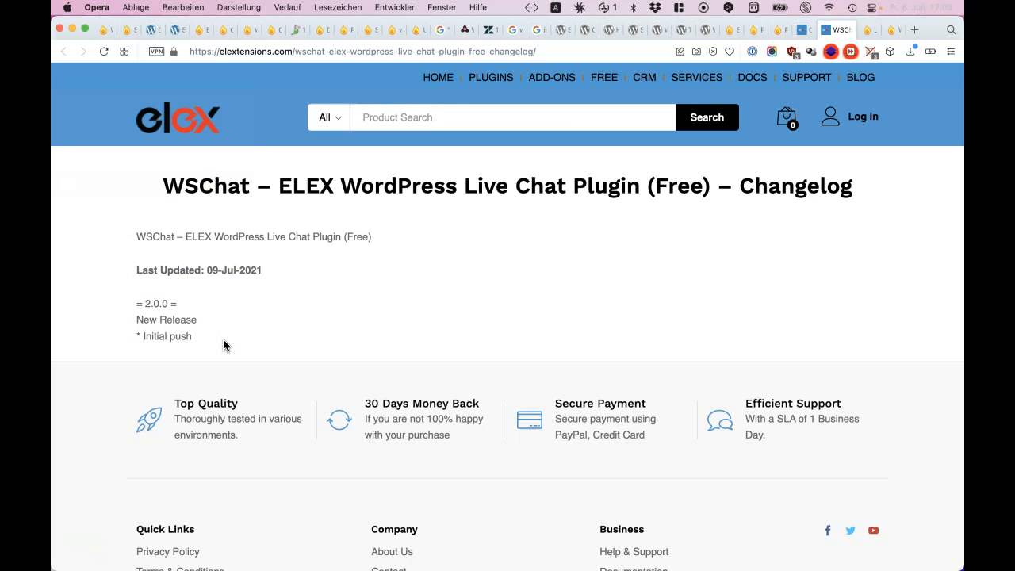
mouse_move(531, 164)
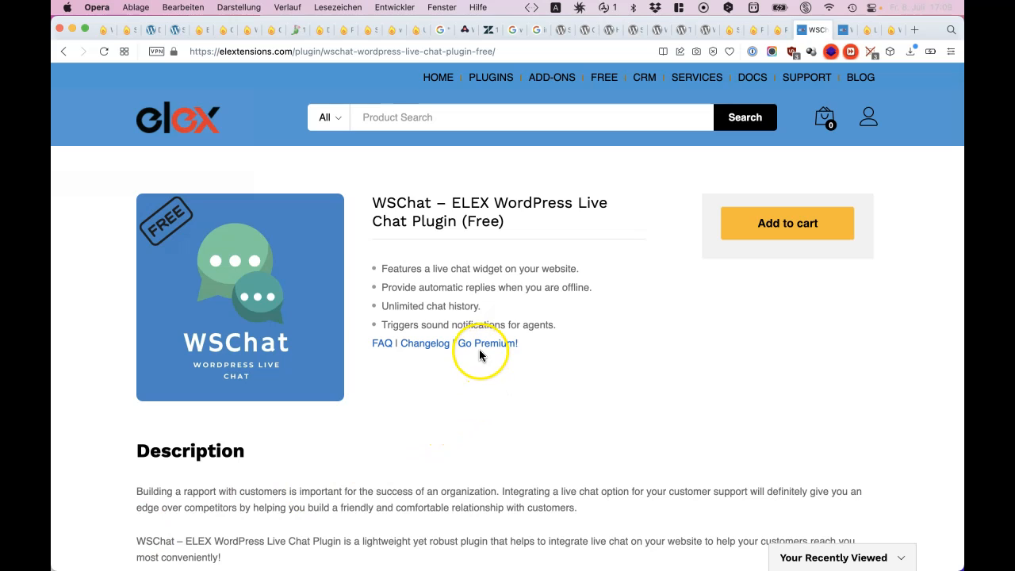
Scroll the ELEX WSChat product page down to its description
scroll(down, 3)
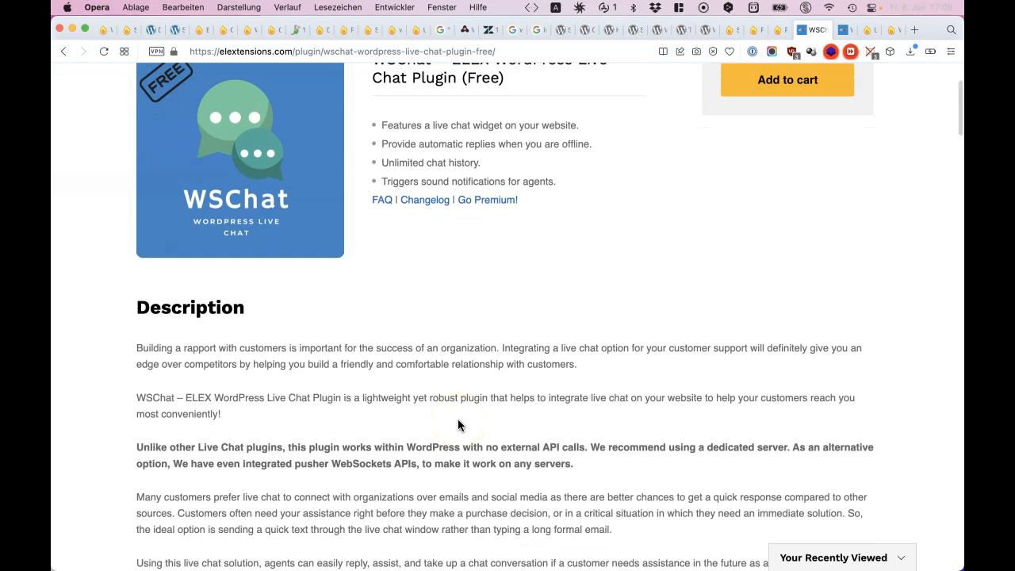